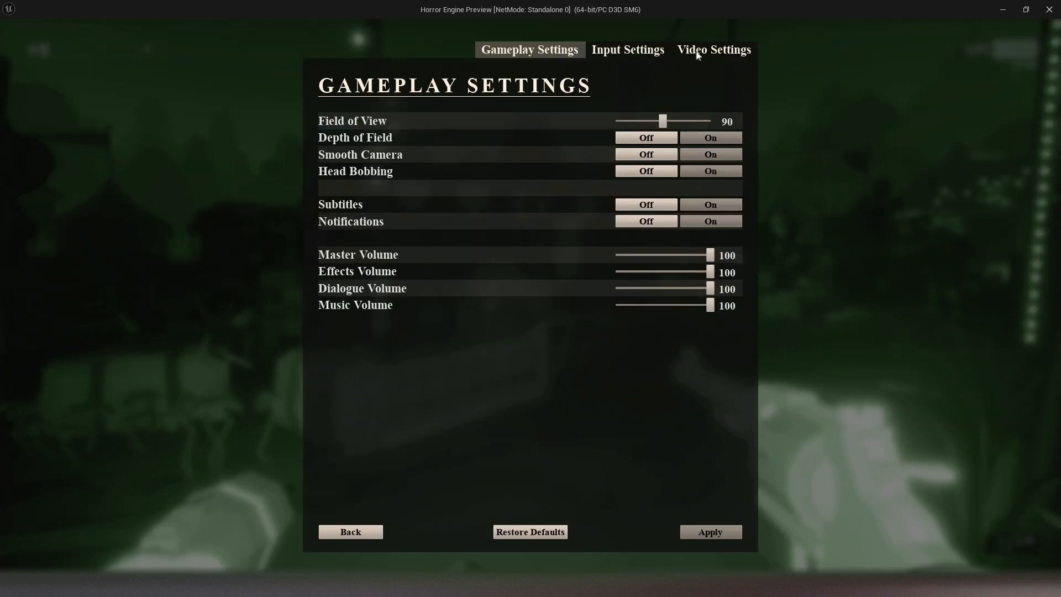
- Switch to the Video Settings page and apply the current video quality settings
left_click(713, 50)
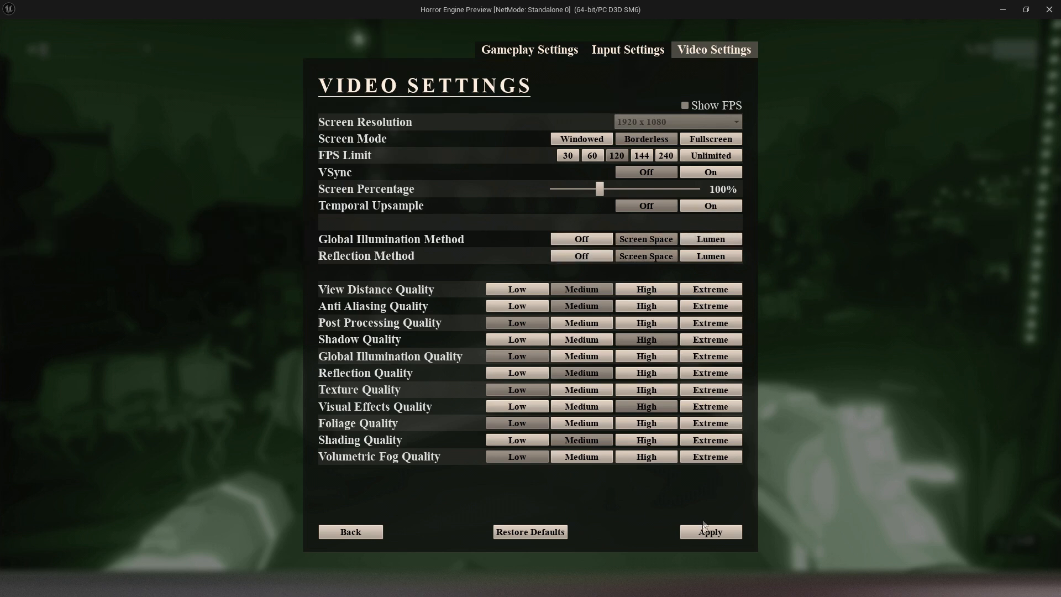
left_click(710, 532)
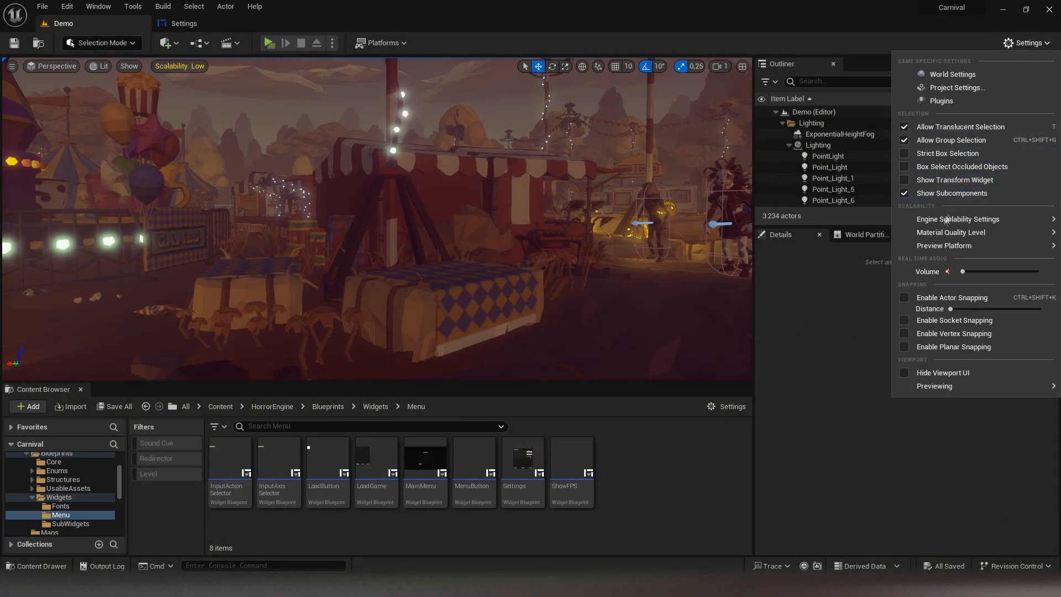
- Return to the Demo tab and open the Settings widget blueprint from the Content Browser
left_click(957, 219)
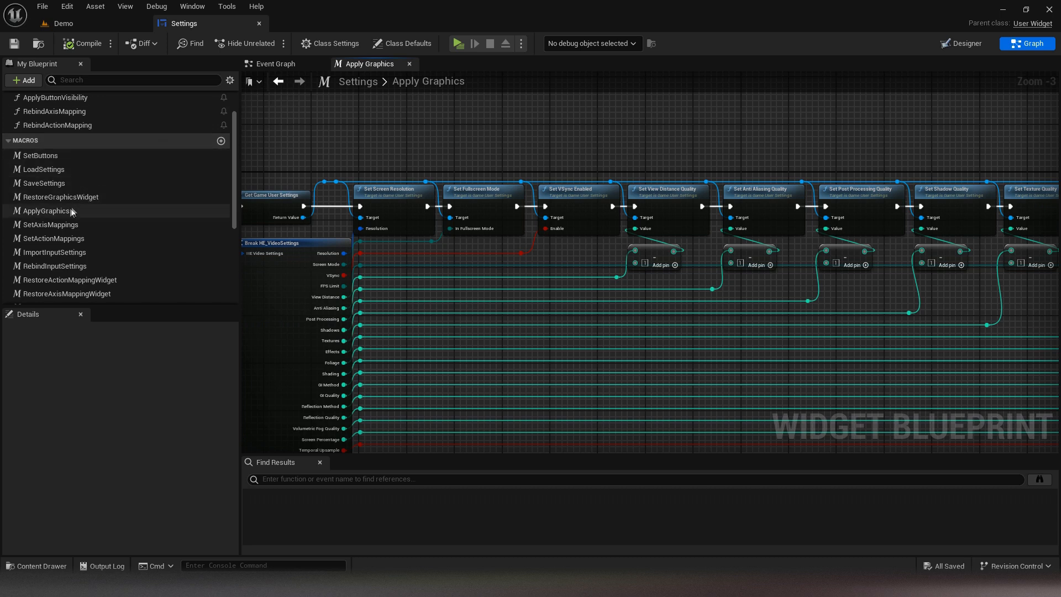
mouse_move(47, 210)
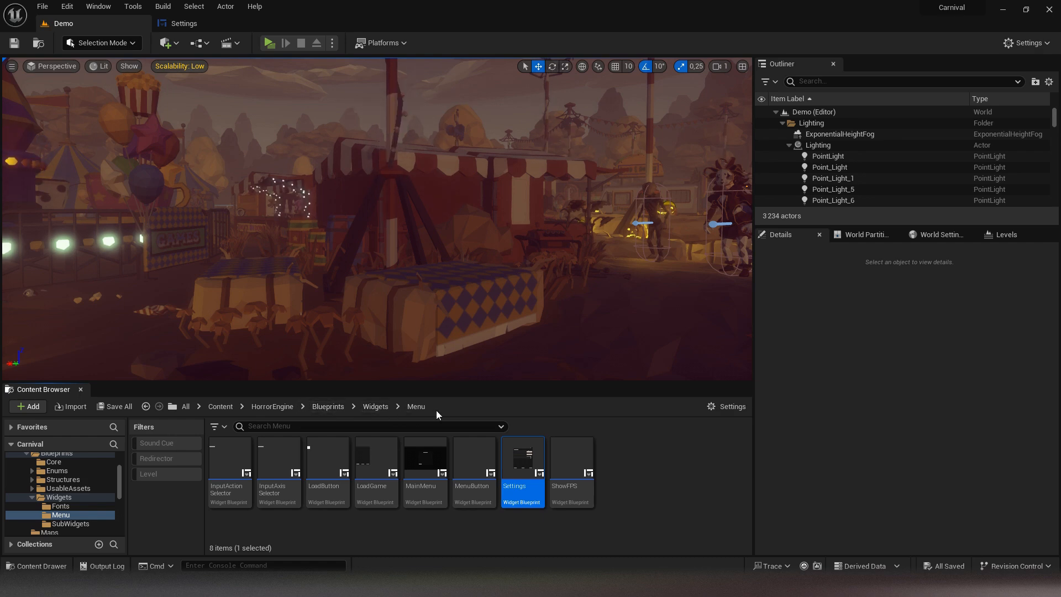
double_click(522, 457)
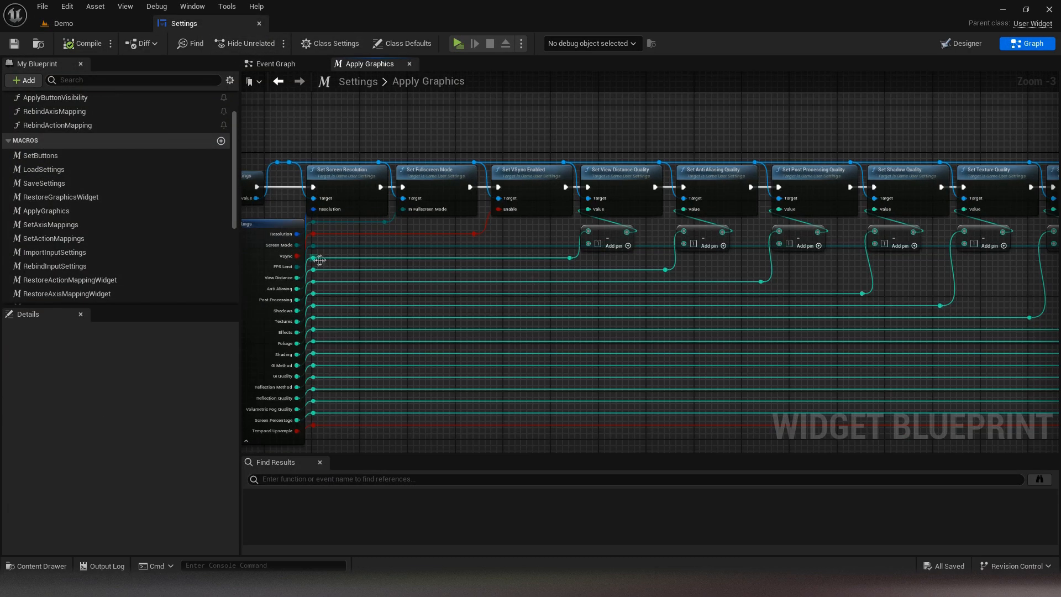
mouse_move(366, 266)
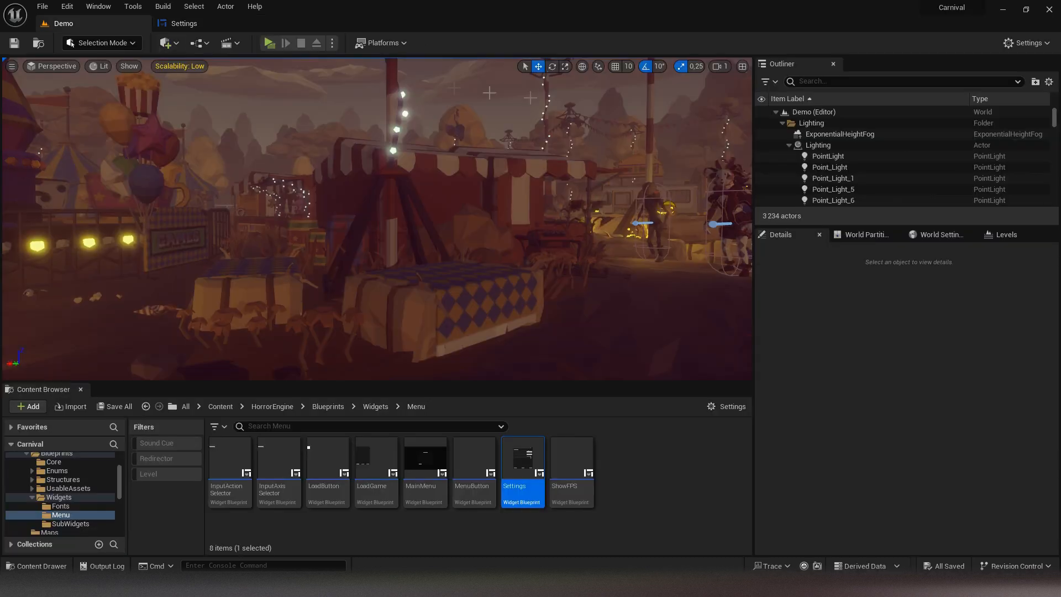
- Start a Play-in-New-Window test of the Demo level and bring up the pause menu
left_click(1026, 44)
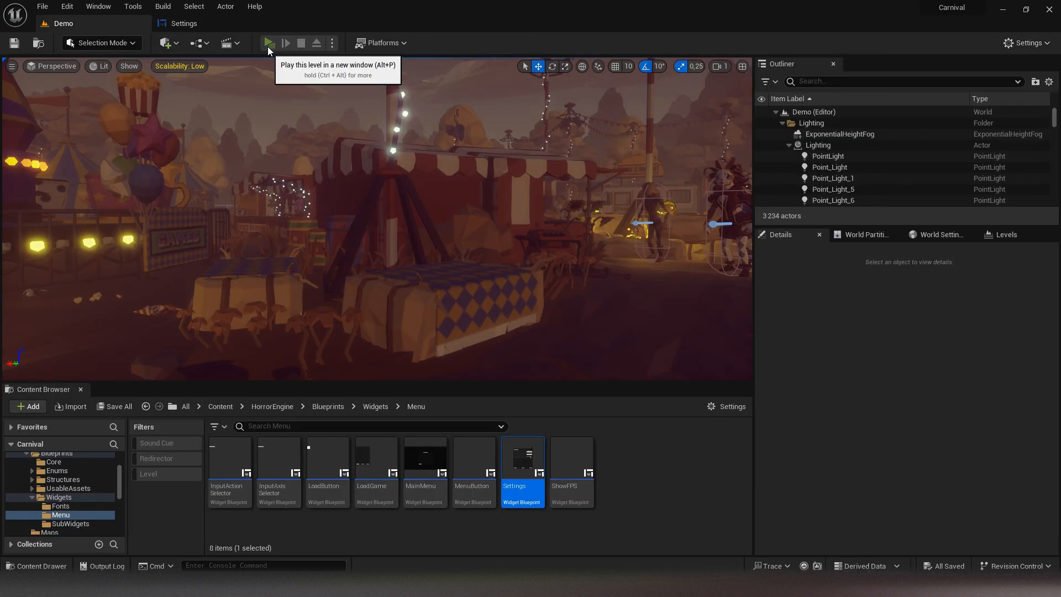
left_click(267, 43)
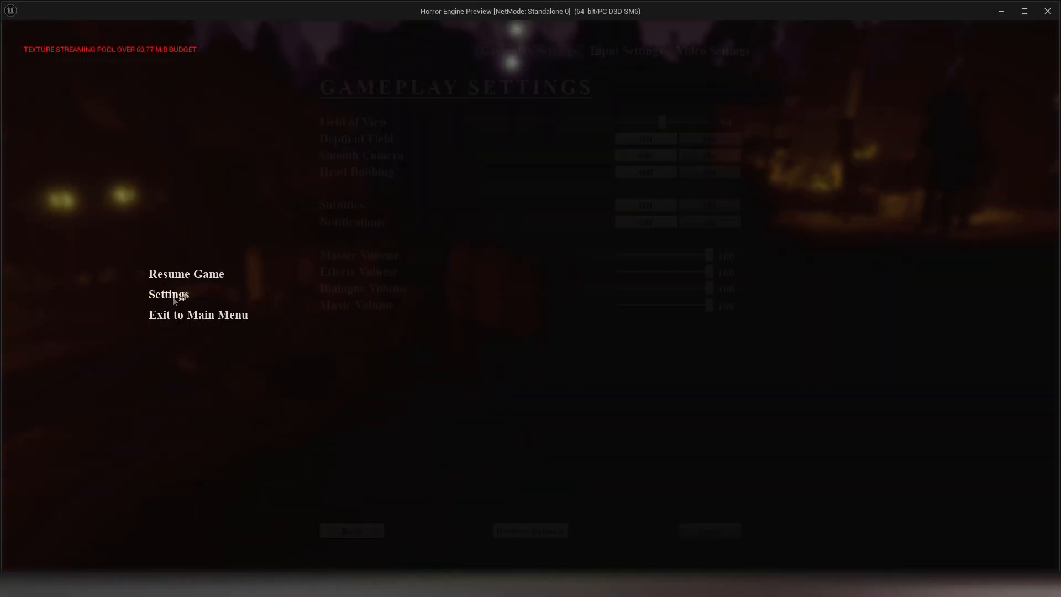